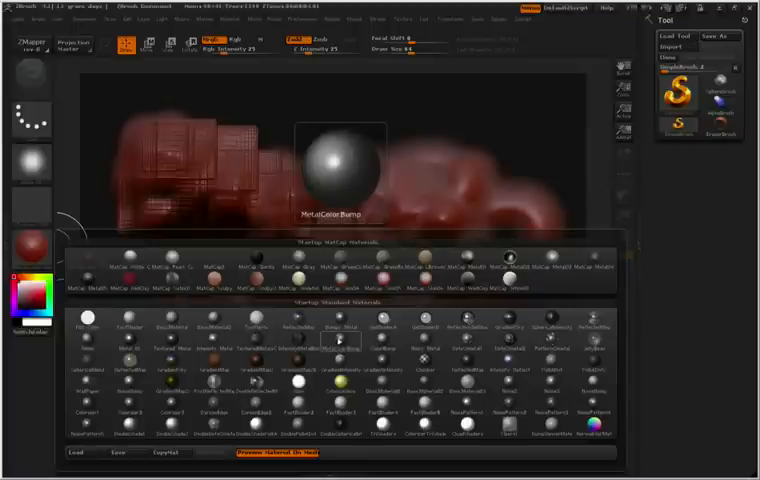
Pick a chrome material from the Material palette to paint over the lower canvas.
left_click(256, 328)
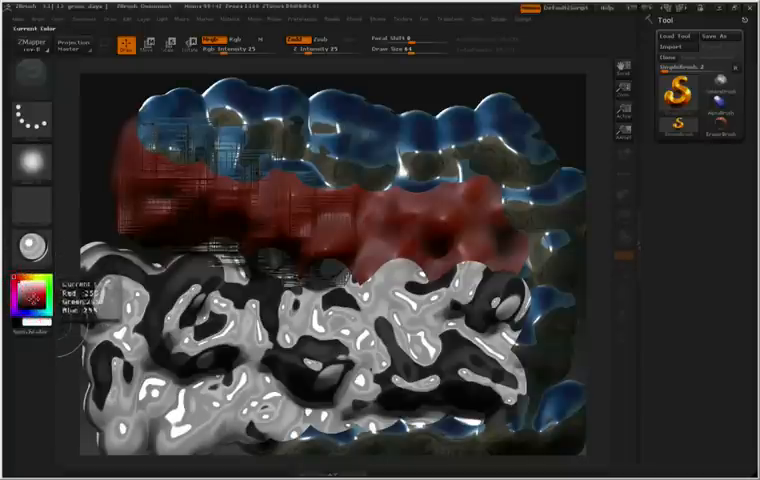
Clear the canvas and draw a new large dark, lumpy blob stroke.
left_click(20, 290)
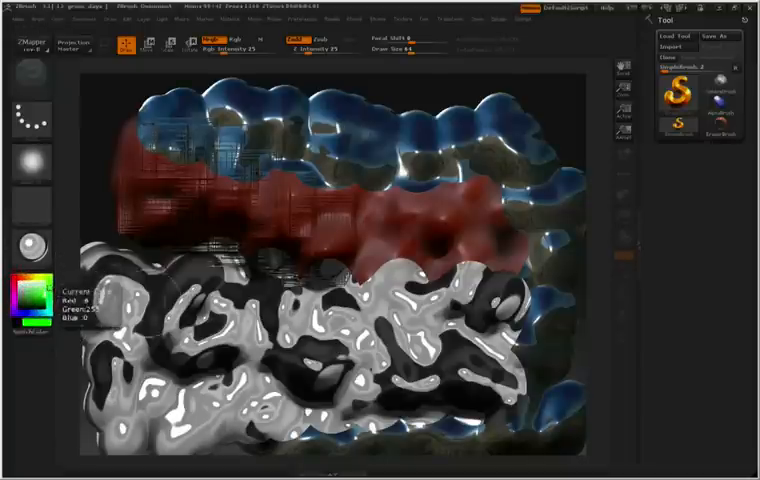
left_click_drag(130, 300, 250, 330)
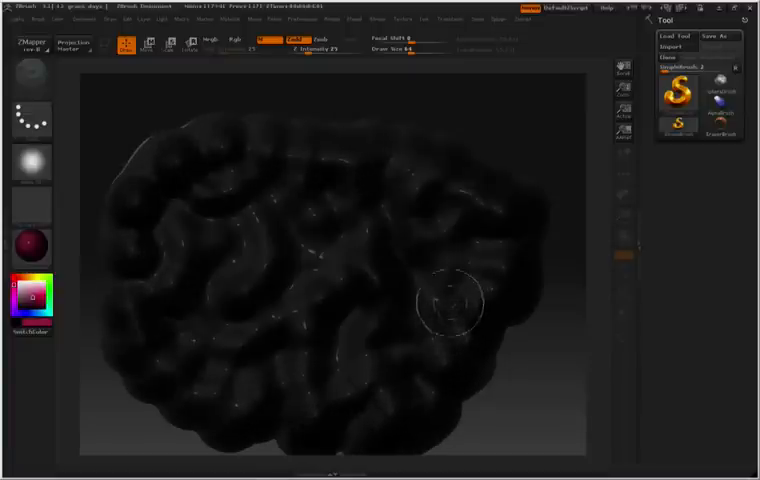
mouse_move(360, 260)
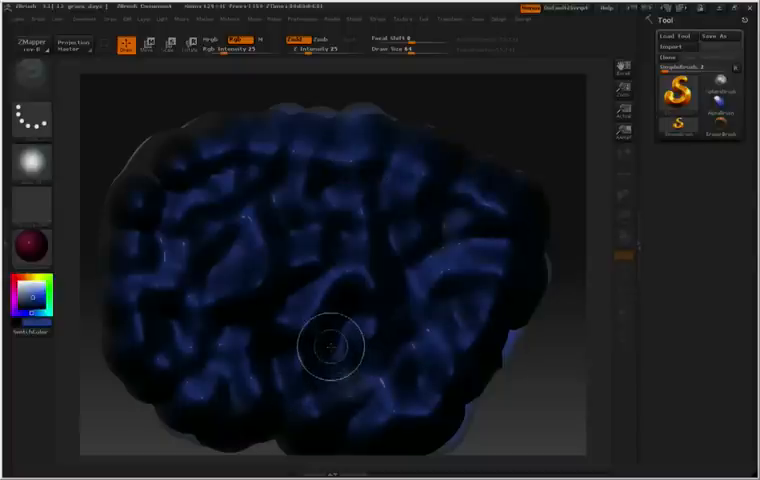
mouse_move(332, 184)
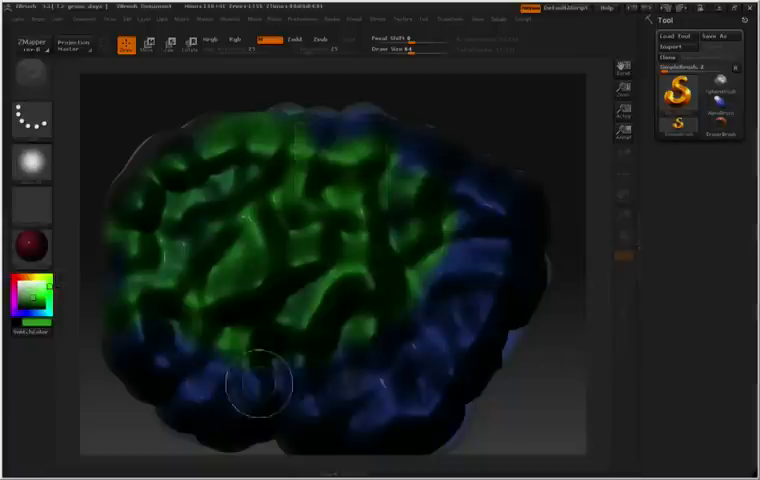
Paint green across the blue blob in RGB mode, leaving blue around its edges.
left_click_drag(260, 384, 470, 200)
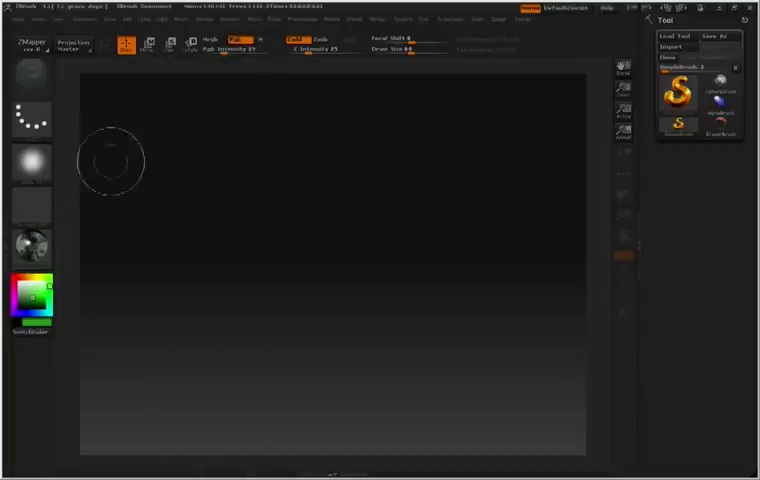
Lay down the first stroke of a fresh painting on the cleared canvas.
left_click_drag(110, 160, 250, 200)
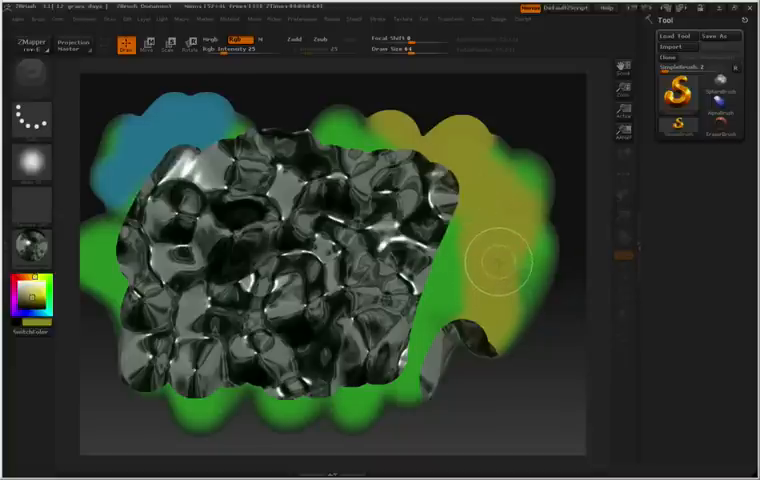
mouse_move(204, 48)
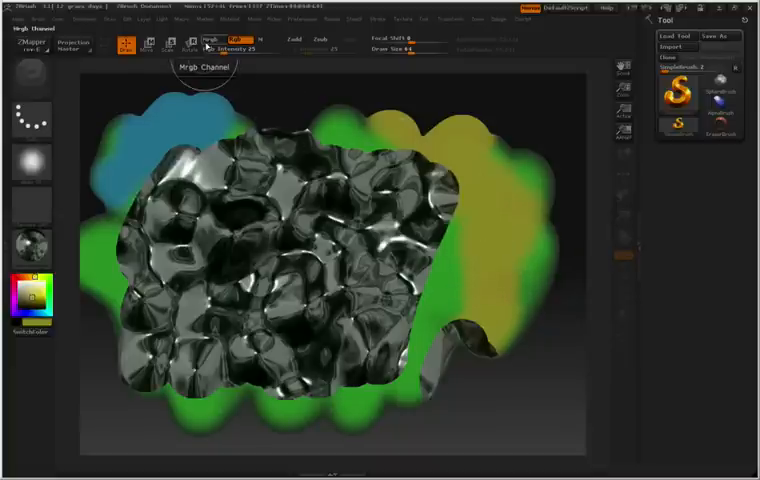